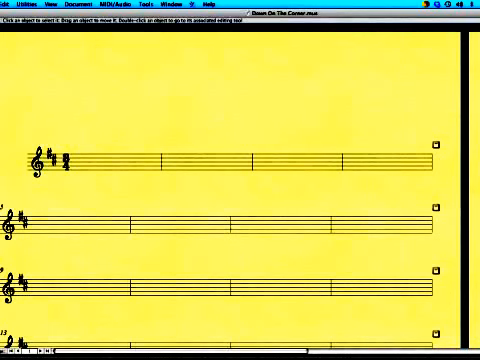
pyautogui.moveTo(48, 103)
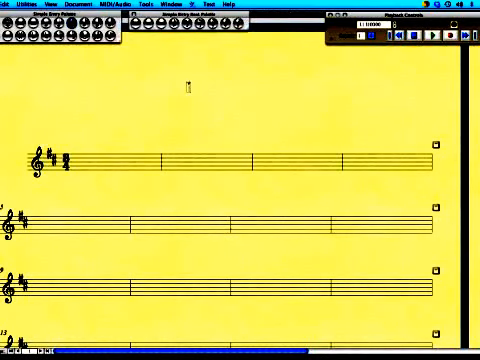
# - Enter 'Down On The Corner' as the title above the first staff
pyautogui.write('Down On The Corner')
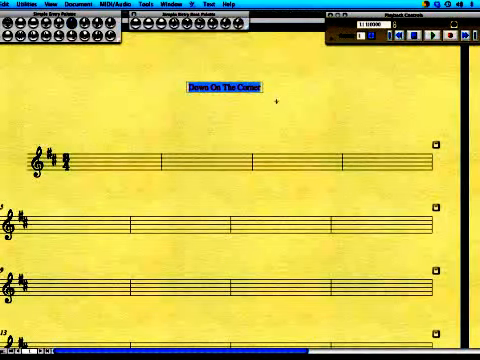
pyautogui.click(216, 5)
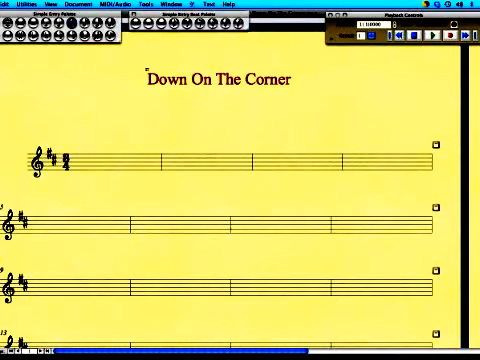
# - Place a metronome marking of mm=104 above measure 1
pyautogui.click(113, 158)
pyautogui.write('mm=')
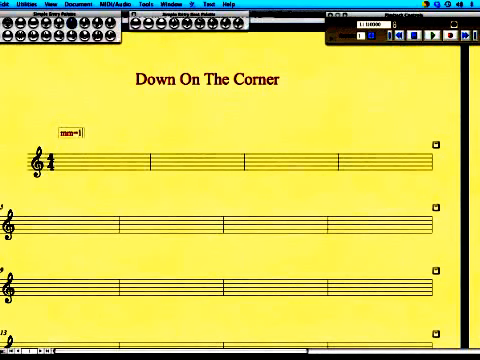
pyautogui.write('104')
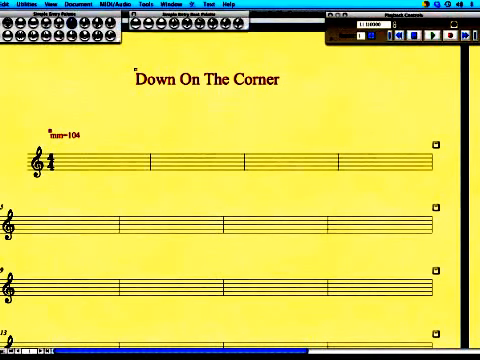
pyautogui.moveTo(117, 121)
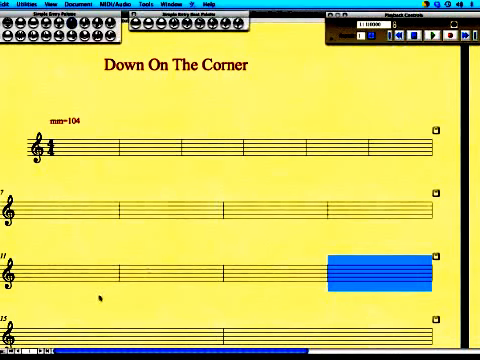
# - Scroll down to measures 7 and 11 for the 'Band in' and 'Verse 1' labels
pyautogui.scroll(-3)
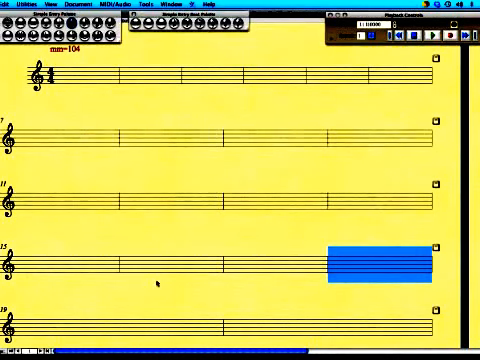
pyautogui.scroll(-3)
pyautogui.write('Verse 1')
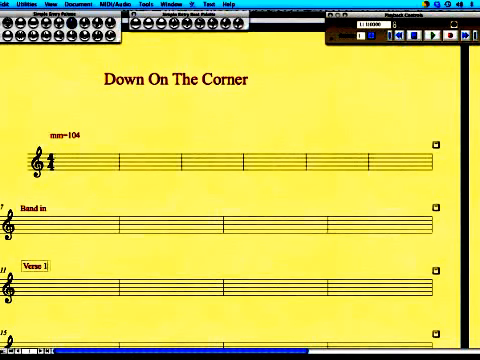
# - Scroll the score to place 'Bass' in the first system and 'Chorus' at measure 19
pyautogui.scroll(-3)
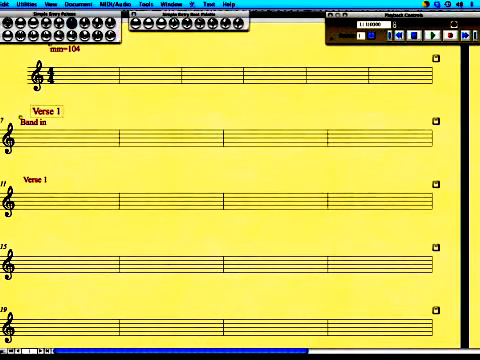
pyautogui.scroll(-3)
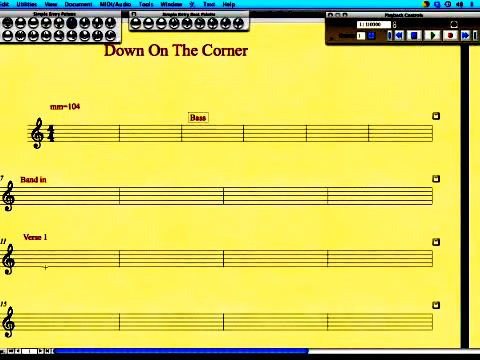
pyautogui.scroll(-3)
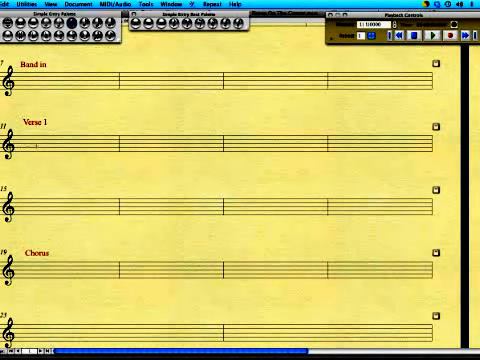
# - Stack 'Verse 2' under 'Verse 1' at measure 11 and repeat measures 11–22
pyautogui.click(72, 145)
pyautogui.write('Verse 2')
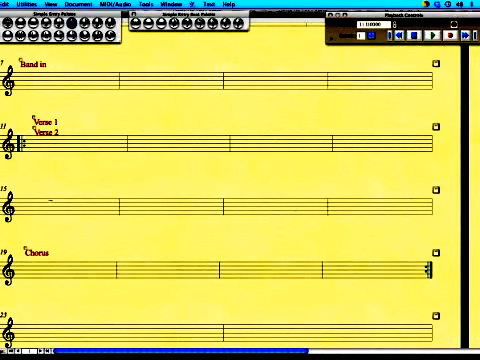
pyautogui.scroll(-3)
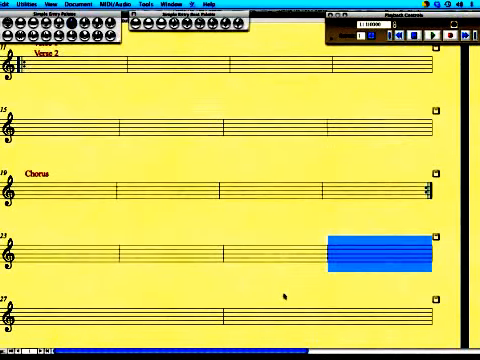
pyautogui.scroll(-3)
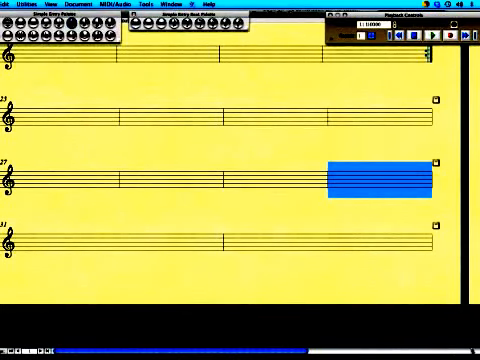
# - Label measure 23 'Interlude' and measure 31 'Chorus'
pyautogui.scroll(-3)
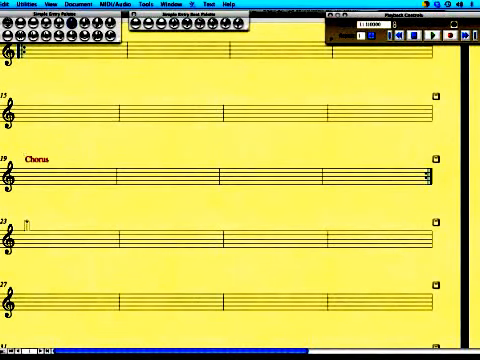
pyautogui.write('Intertu')
pyautogui.write('C')
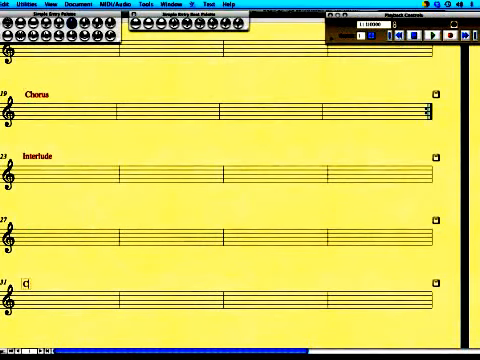
pyautogui.write('horus')
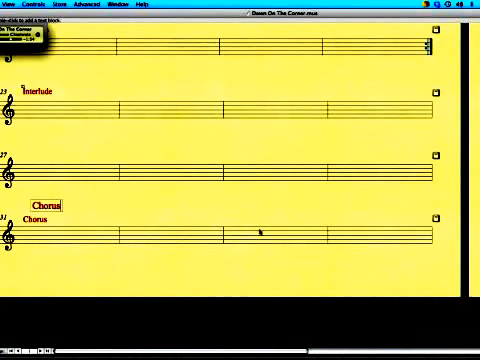
pyautogui.moveTo(374, 245)
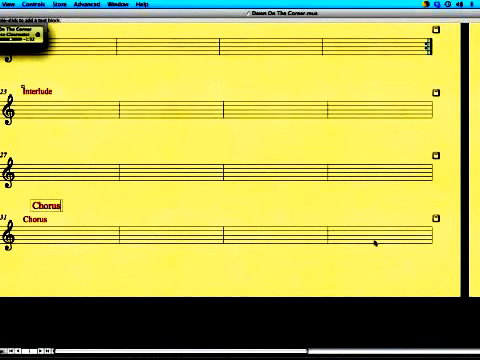
pyautogui.moveTo(42, 118)
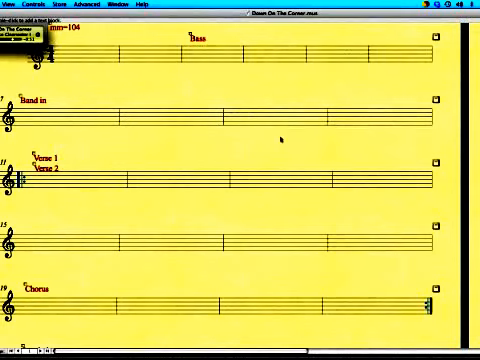
# - Scroll through the chart while the song plays to check the section labels
pyautogui.scroll(-3)
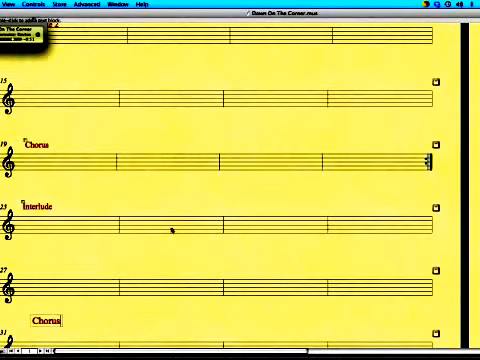
pyautogui.scroll(-3)
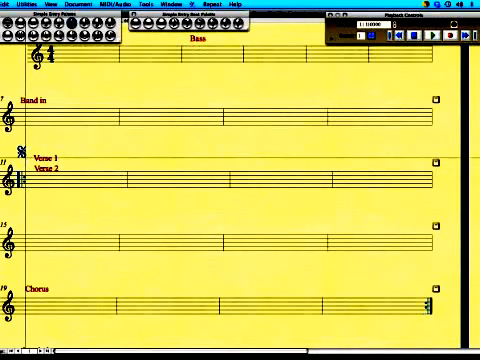
# - Scroll the score to shift the segno from measure 11 to measure 7
pyautogui.scroll(-3)
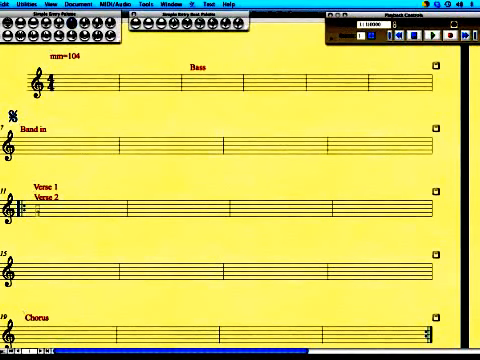
# - Add 'Verse 3' below 'Verse 2' at measure 11, then bring the score forward
pyautogui.write('Verse 3')
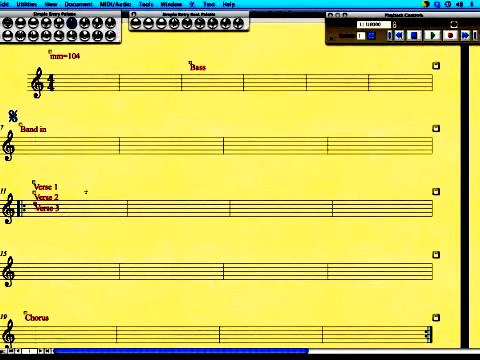
pyautogui.scroll(-3)
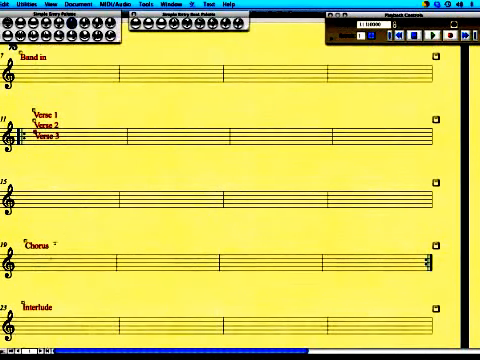
pyautogui.scroll(-3)
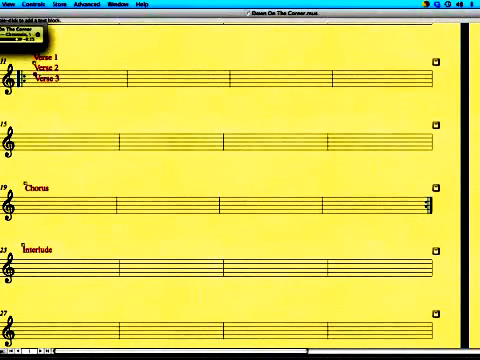
pyautogui.click(50, 137)
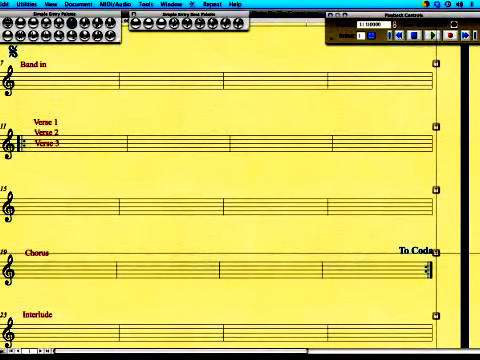
pyautogui.scroll(-3)
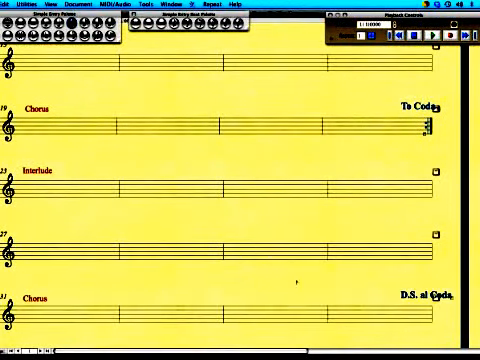
pyautogui.scroll(-3)
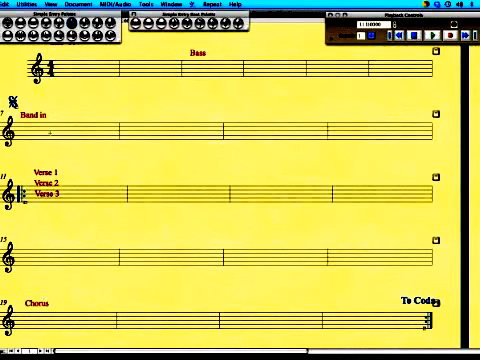
pyautogui.scroll(-3)
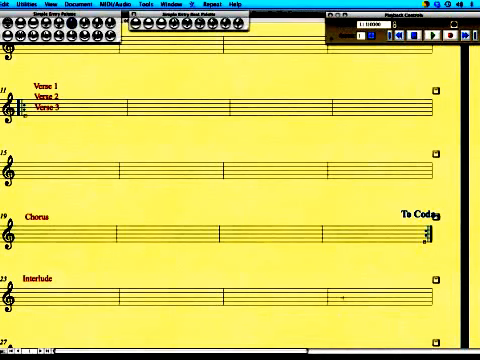
pyautogui.scroll(-3)
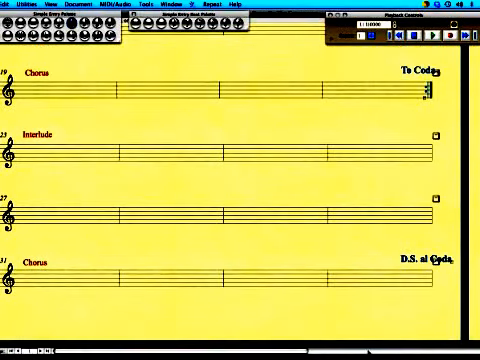
pyautogui.scroll(-3)
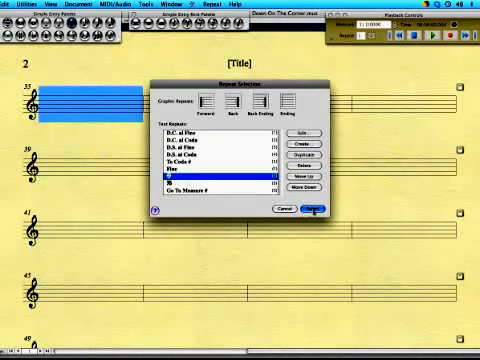
# - Attach the chosen coda repeat marking to measure 35
pyautogui.click(301, 208)
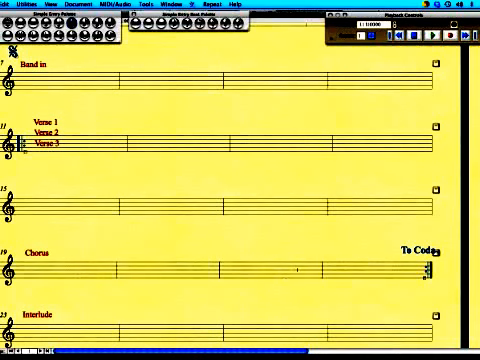
# - Add repeat barlines plus '(Chorus)' and 'Repeat' text to coda measure 35
pyautogui.scroll(-3)
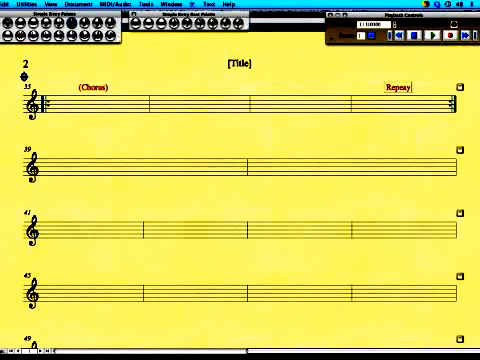
pyautogui.write('and f')
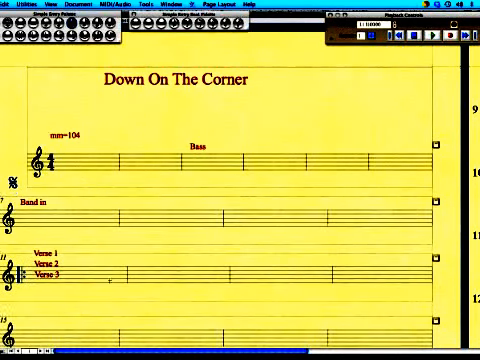
# - Scroll the page view to the opening systems, from the segno through the Chorus
pyautogui.scroll(-3)
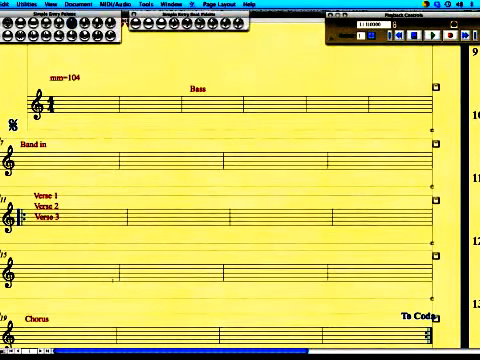